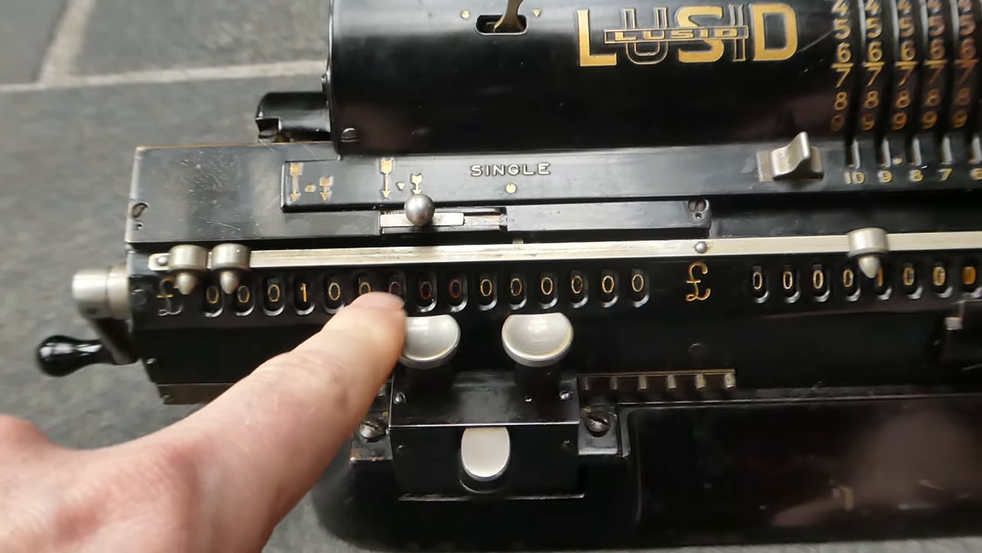
{"action": "left_click", "coordinate": [426, 341]}
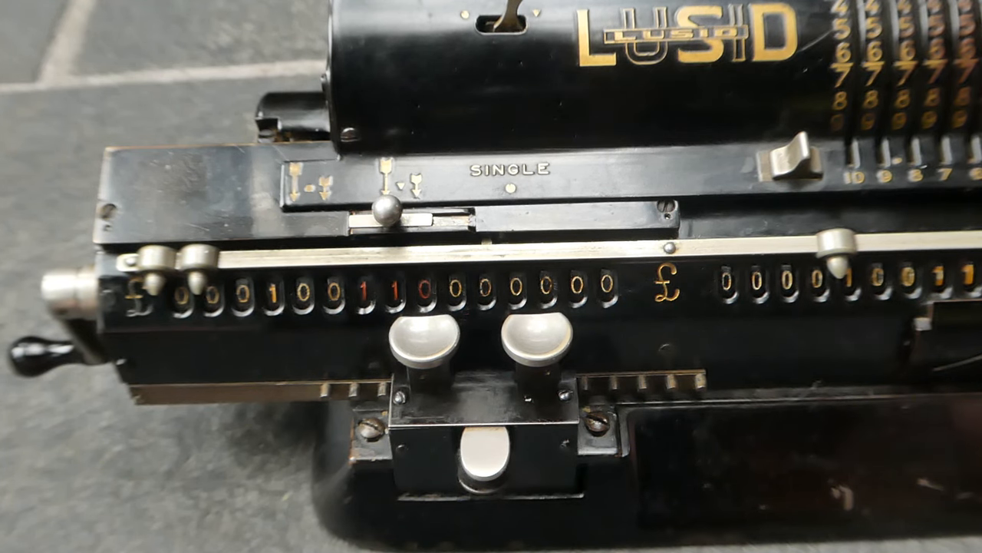
{"action": "left_click", "coordinate": [417, 345]}
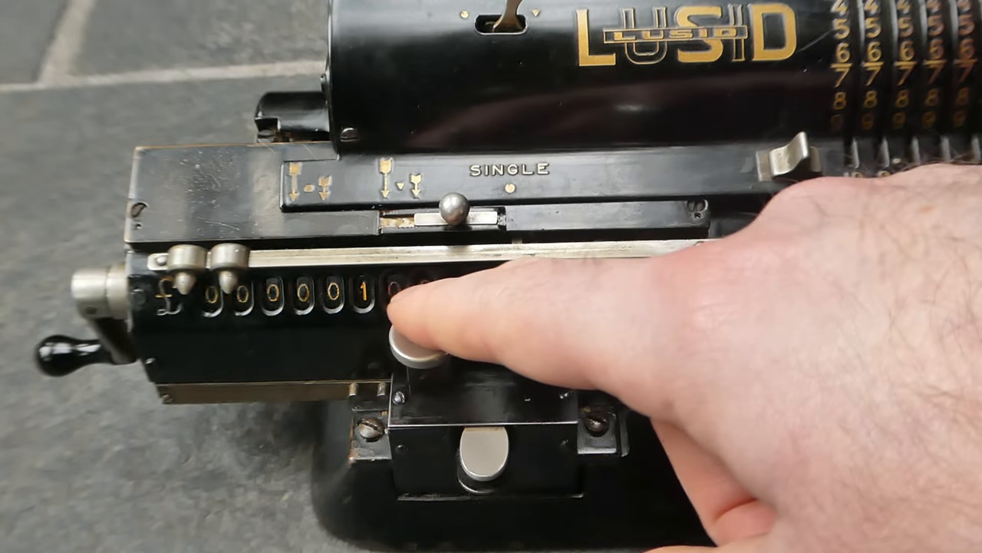
{"action": "left_click", "coordinate": [414, 345]}
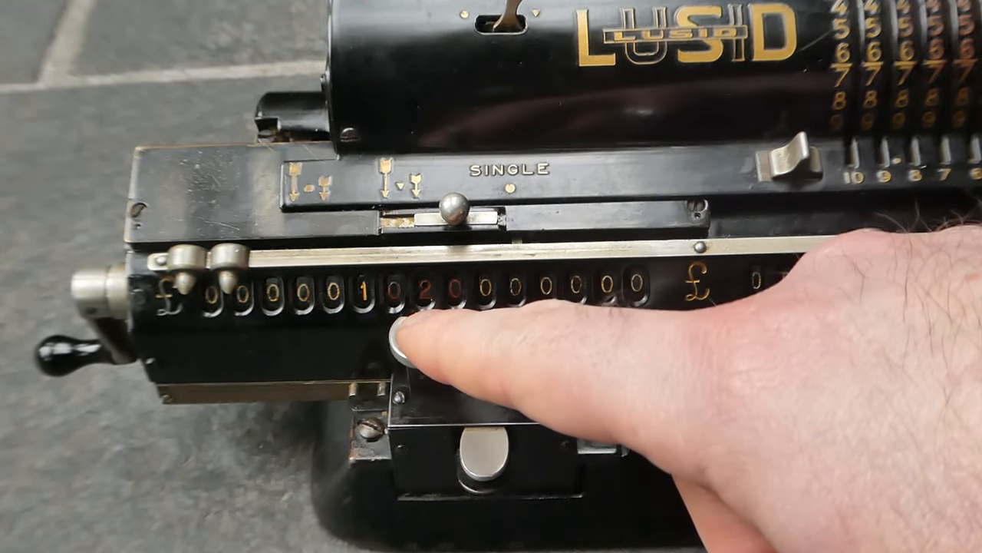